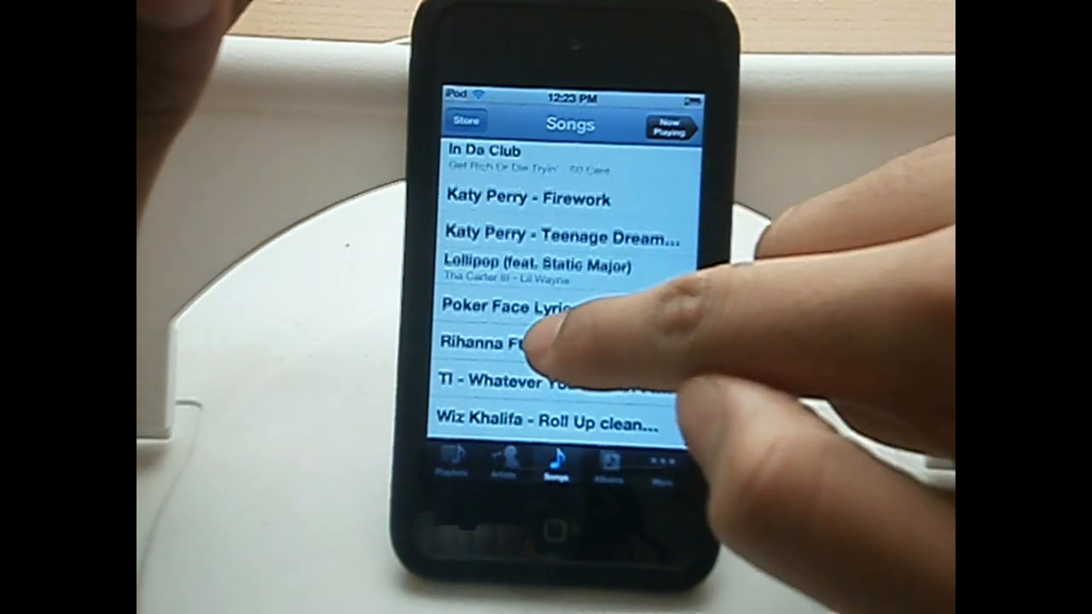
# Step: Search beemp3.com for 'apple bottom jeans' from the site's search box
pyautogui.scroll(3)
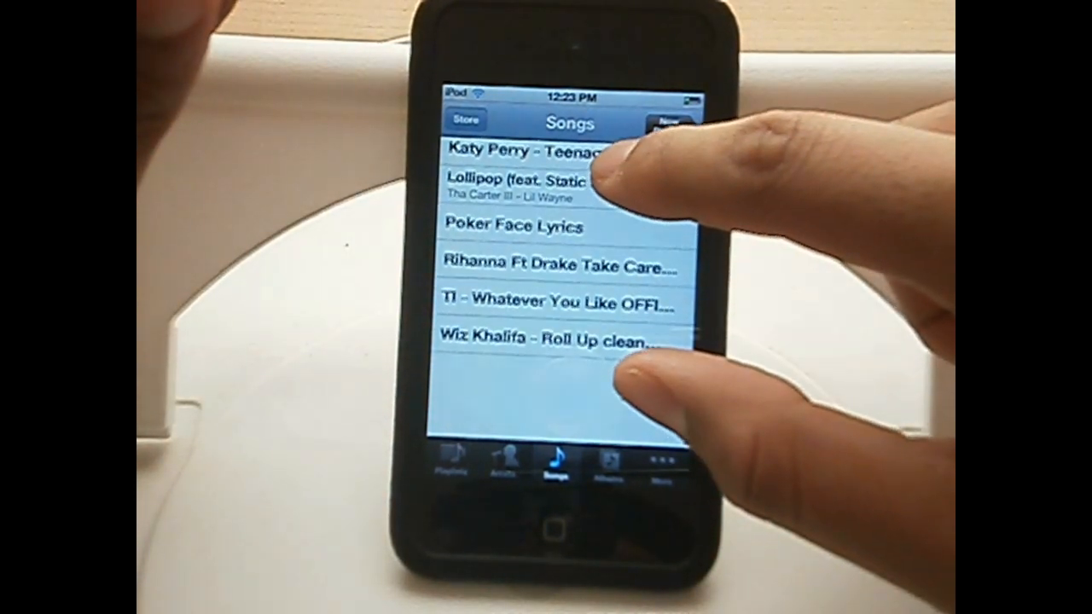
pyautogui.scroll(-3)
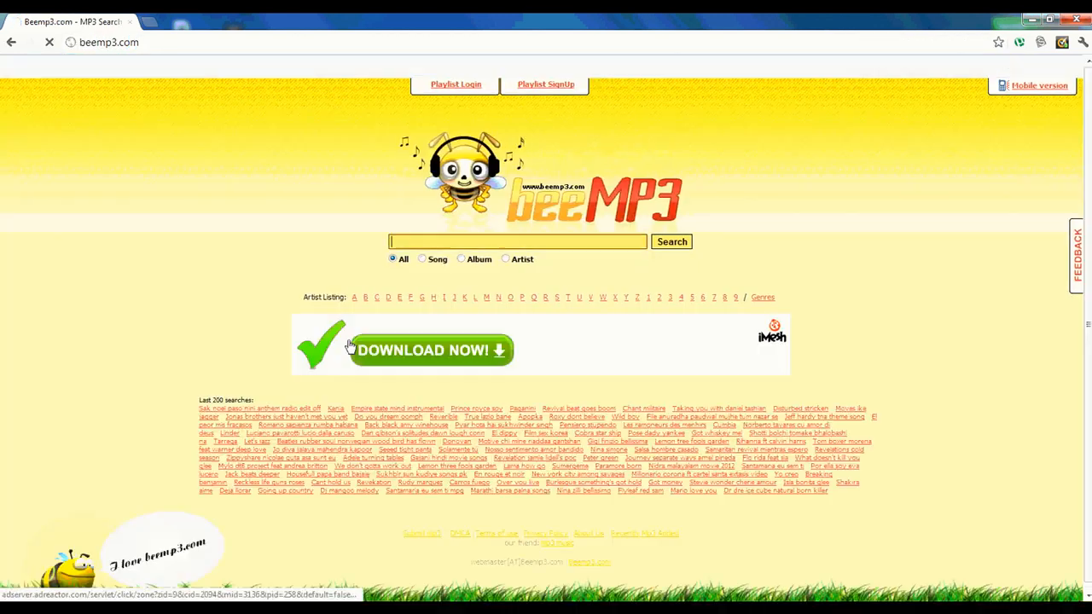
pyautogui.write('apple bo')
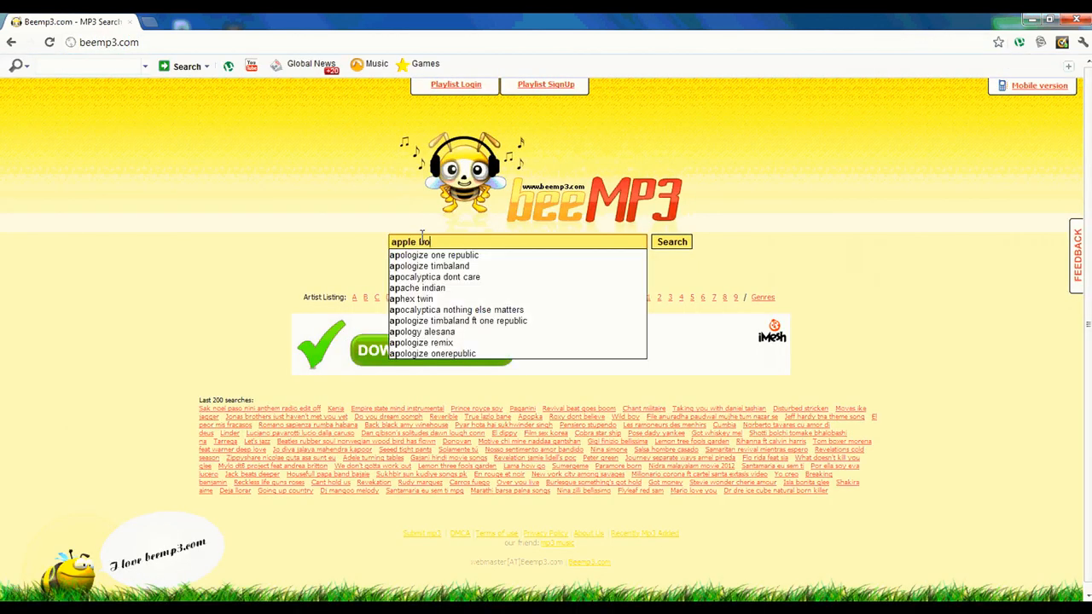
pyautogui.click(672, 241)
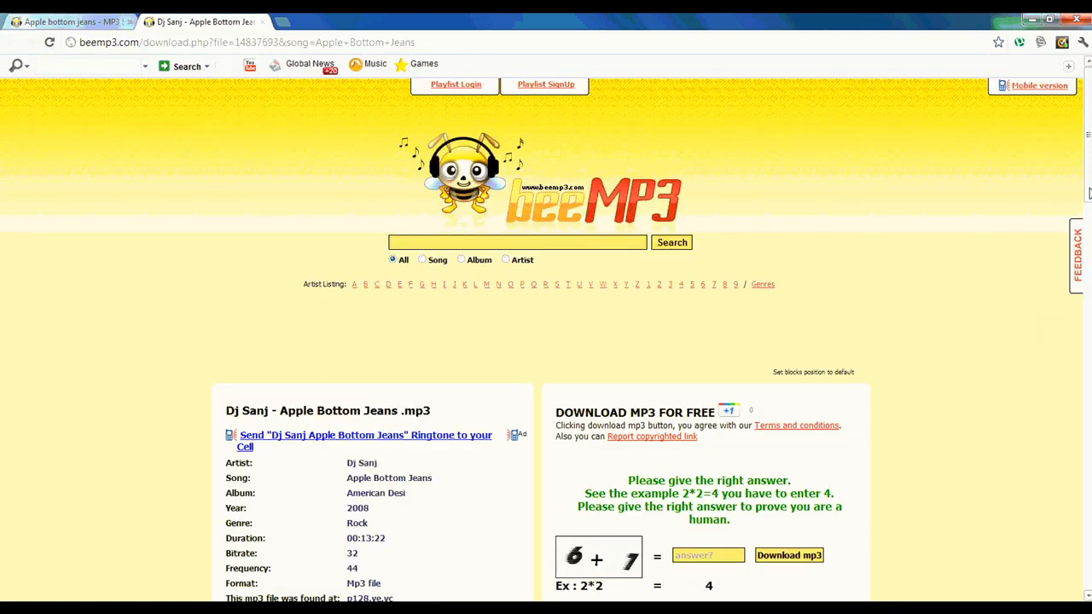
# Step: Answer the math check on the Dj Sanj download page and submit it to unlock the MP3
pyautogui.scroll(-3)
pyautogui.write('7')
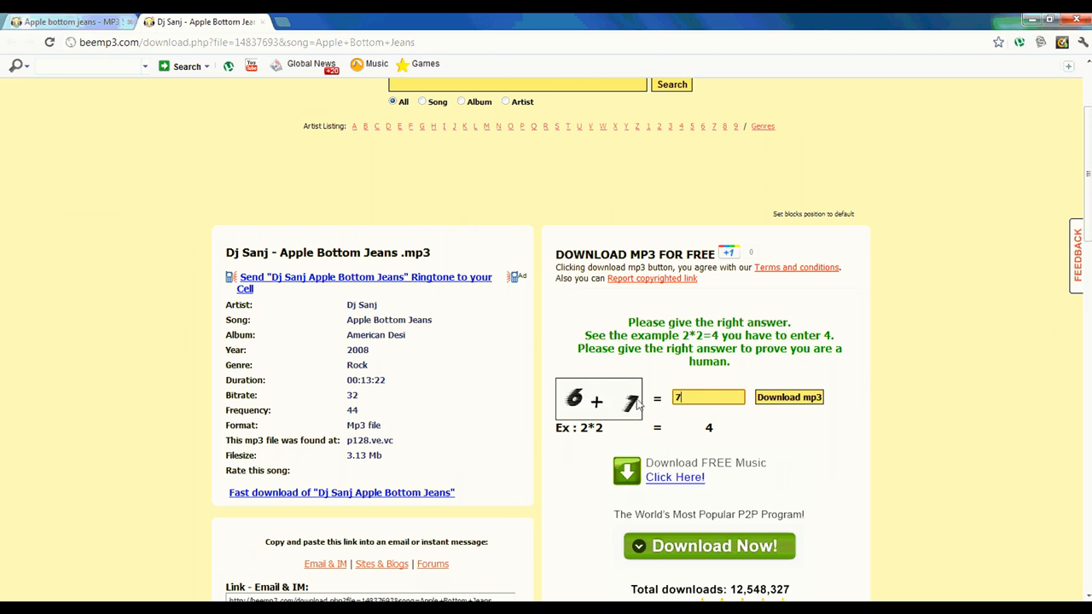
pyautogui.click(789, 396)
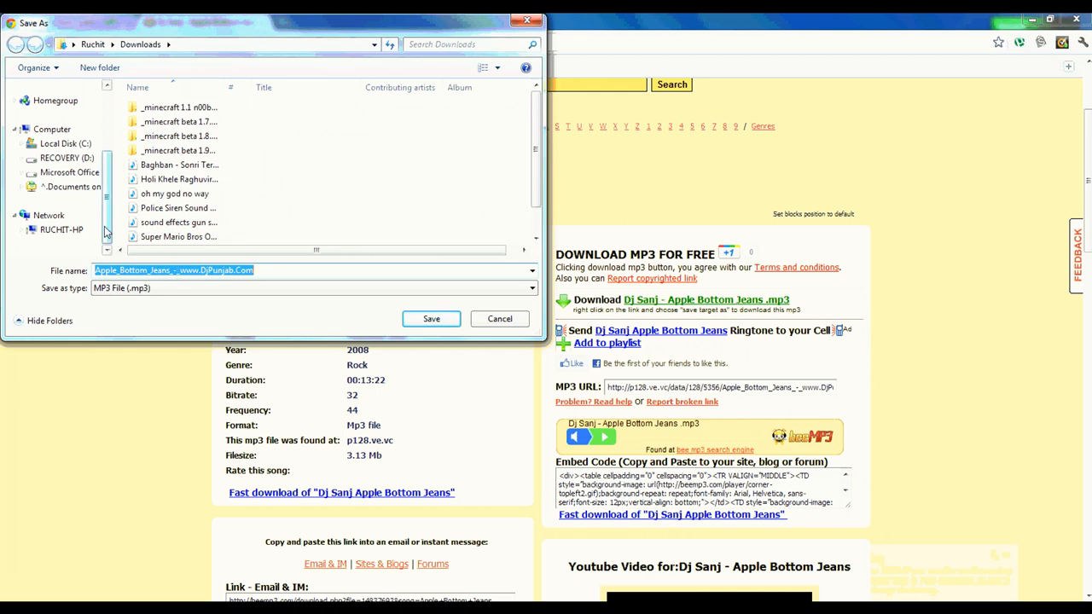
# Step: Save the MP3 to Libraries > Music under the name Apple_Bottom_Jeans
pyautogui.click(50, 149)
pyautogui.write('Apple_Bottom_Jeans')
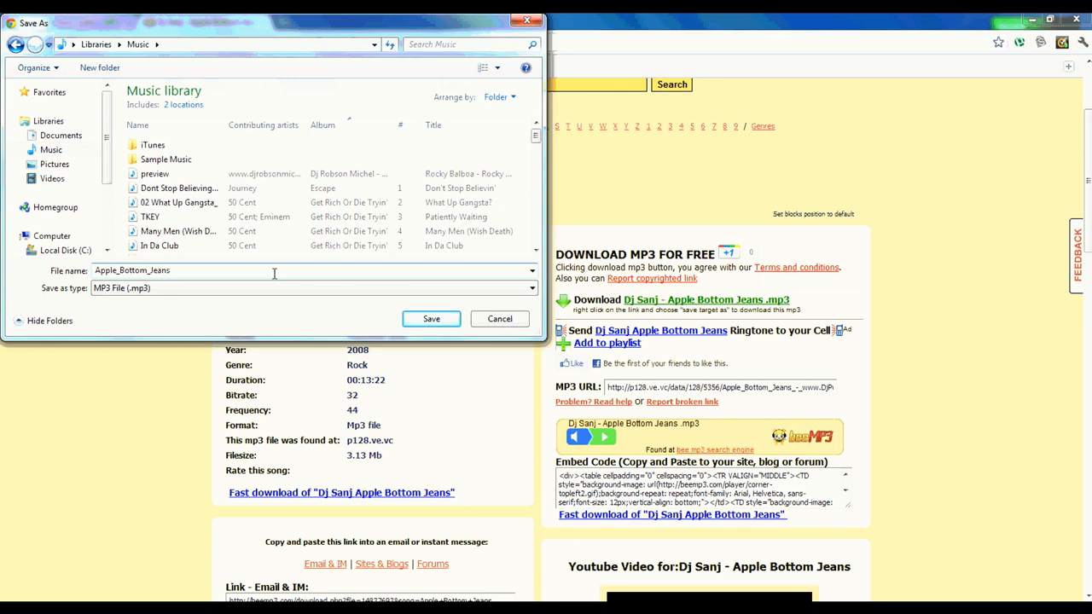
pyautogui.click(431, 318)
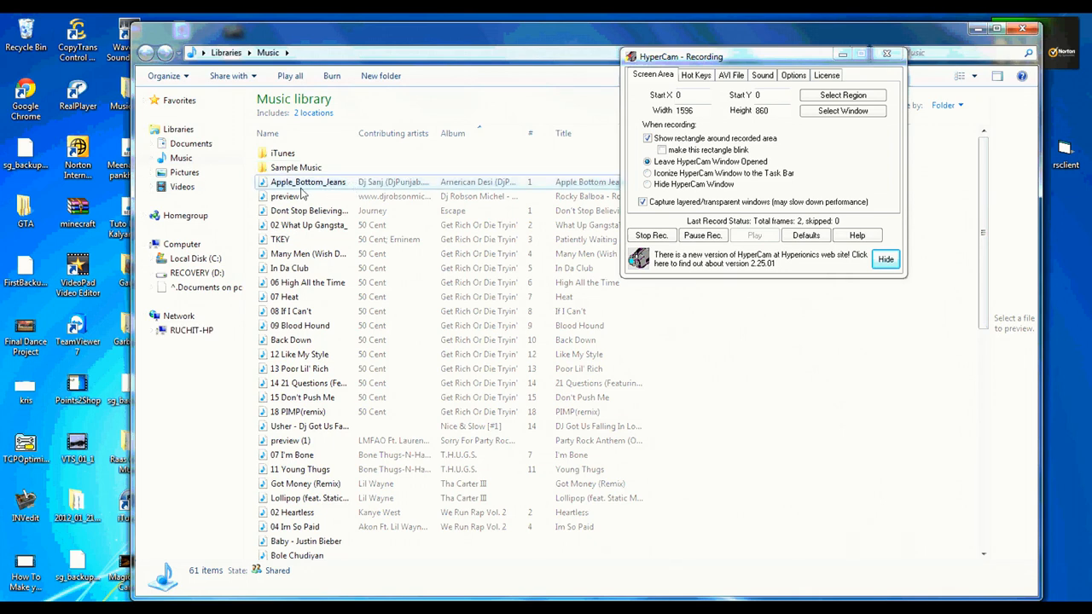
# Step: View the Apple_Bottom_Jeans track details, then search Start for 'itunes' to locate iTunes
pyautogui.click(307, 182)
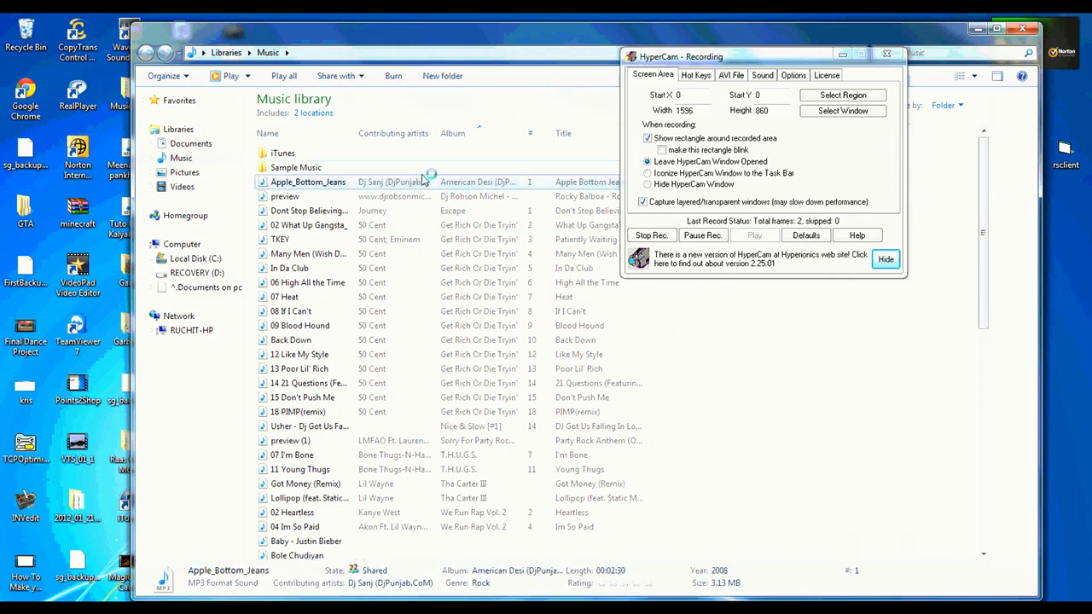
pyautogui.moveTo(994, 18)
pyautogui.write('i')
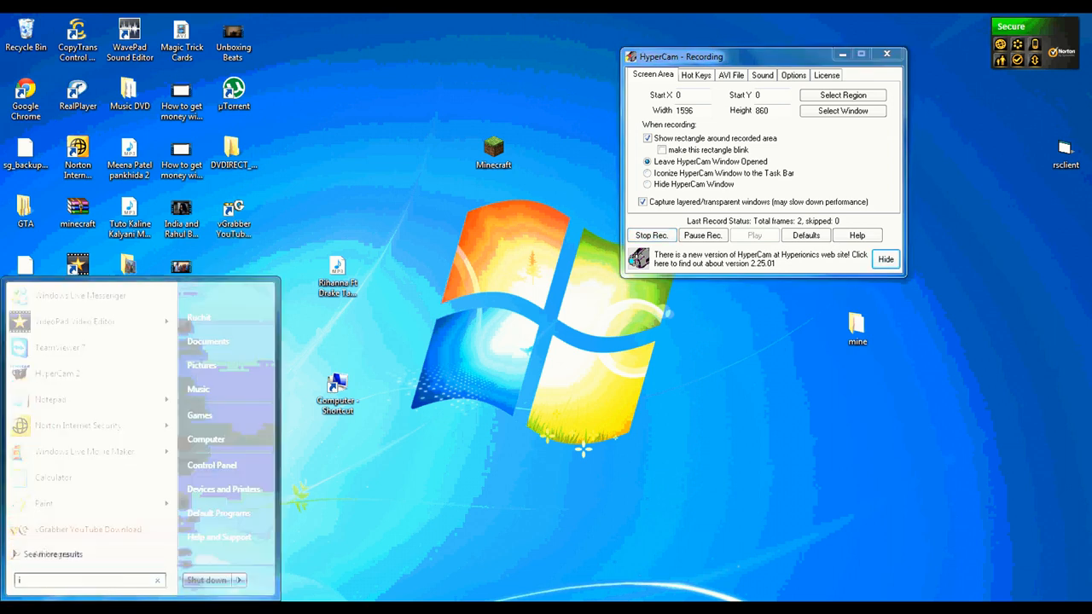
pyautogui.write('tunes')
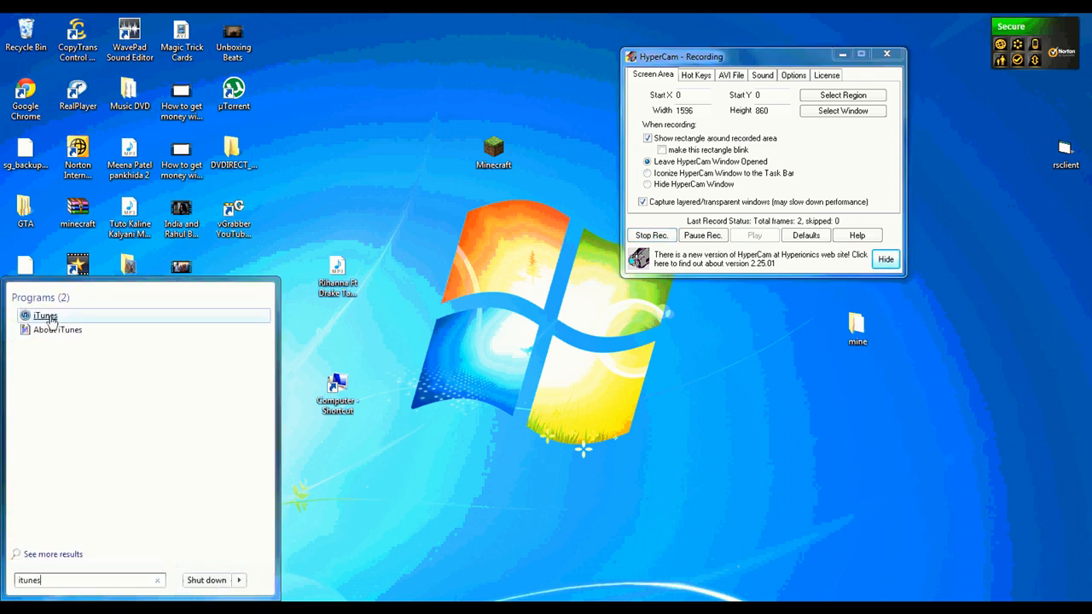